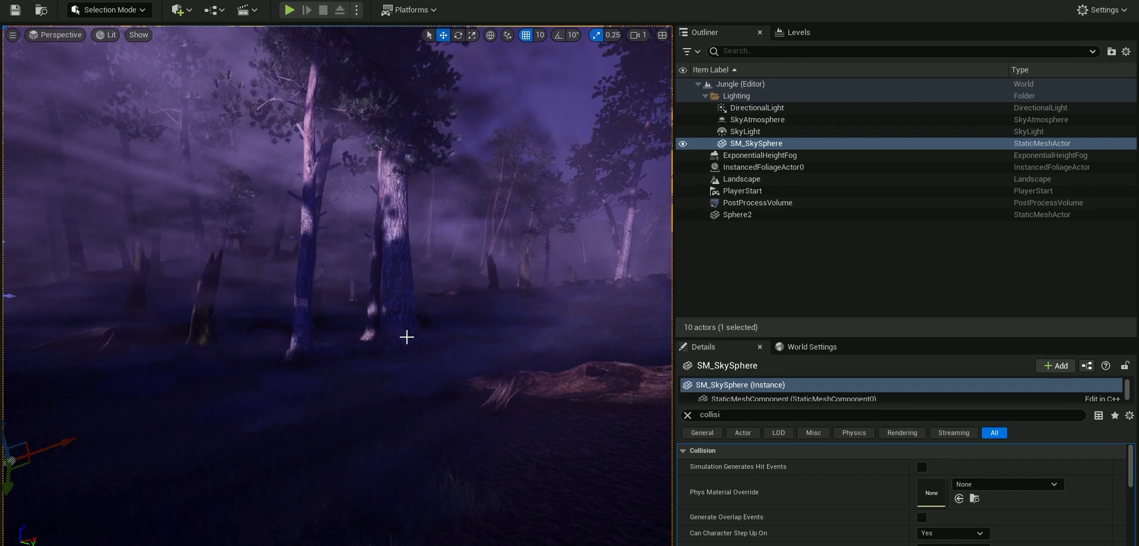
mouse_move(402, 348)
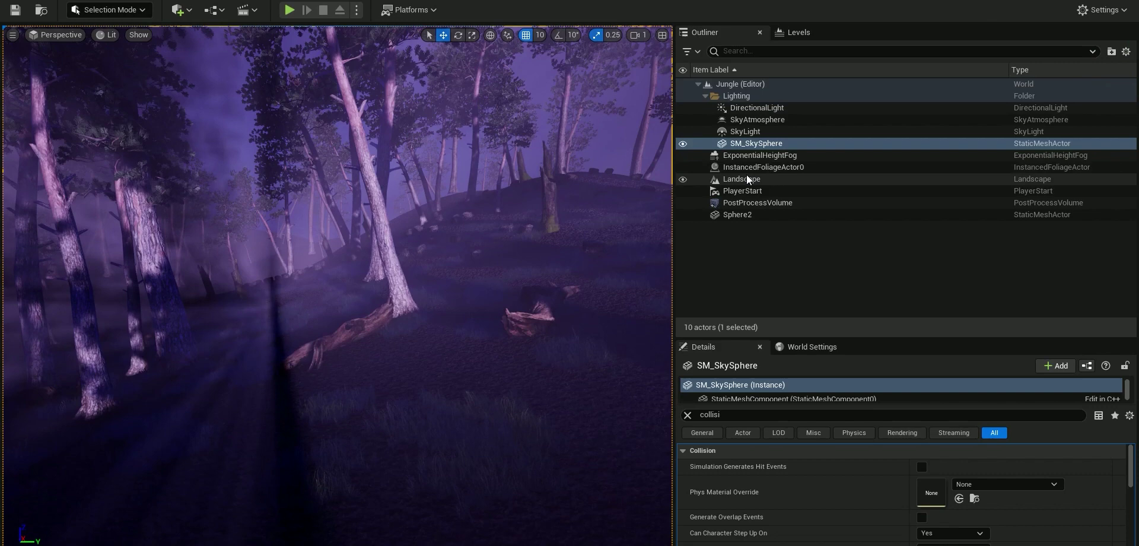
Select the Landscape in the Outliner and bring up the viewport's view mode list
click(741, 179)
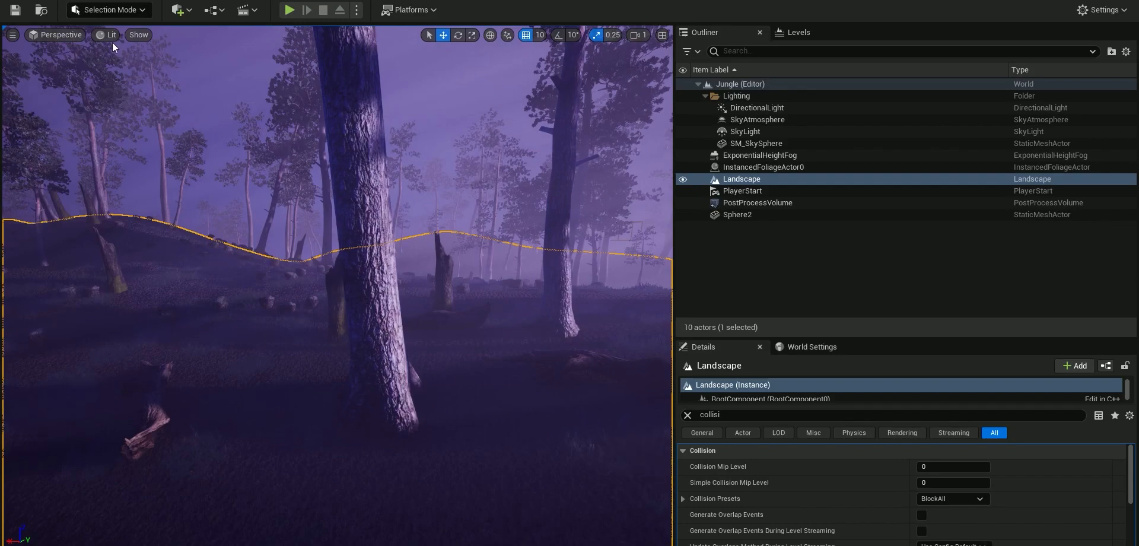
click(110, 35)
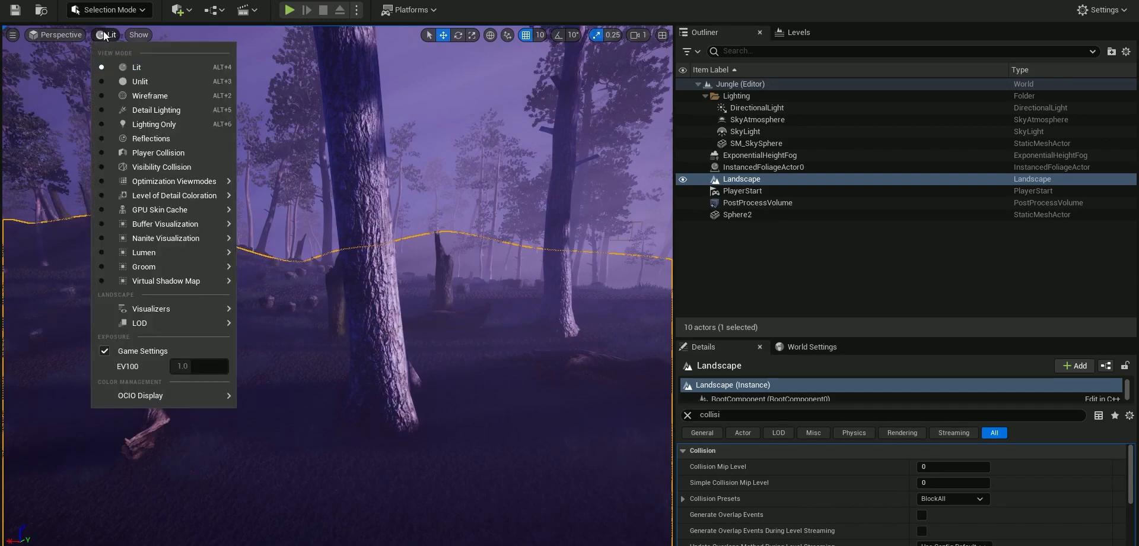
Switch the viewport to Visibility Collision view mode
click(162, 167)
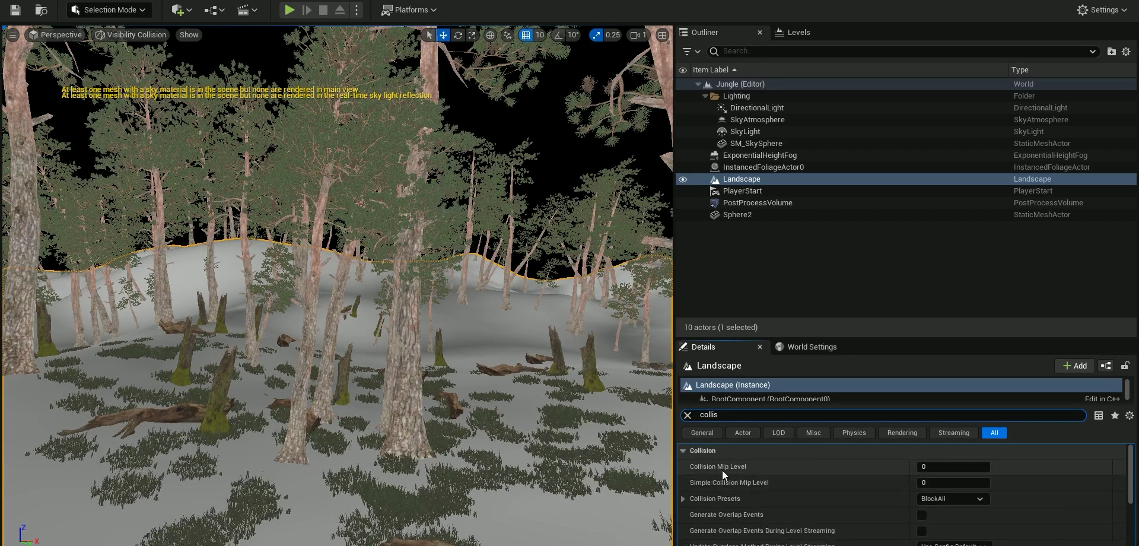
mouse_move(706, 492)
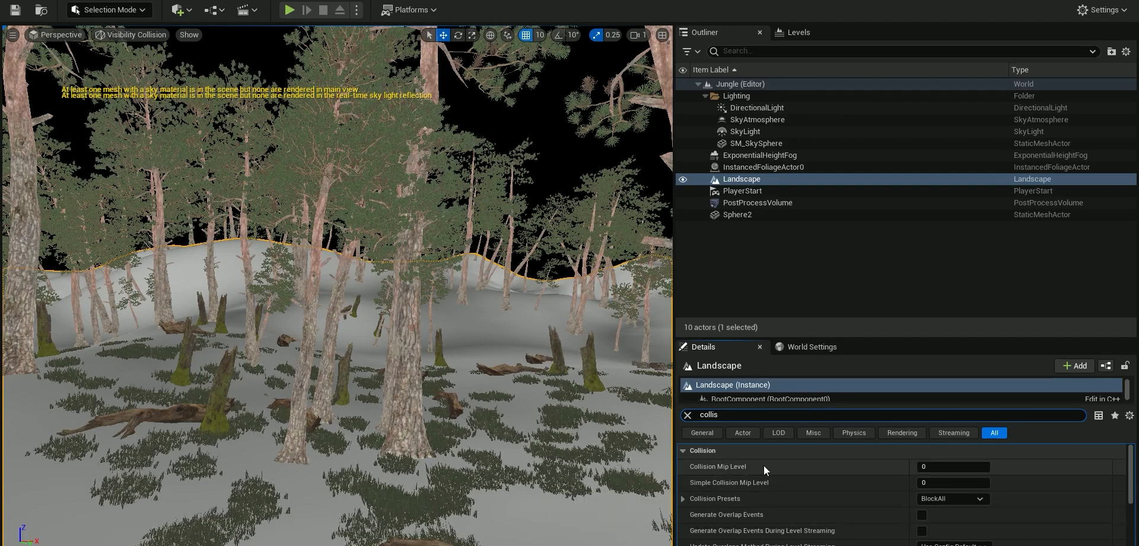
mouse_move(752, 481)
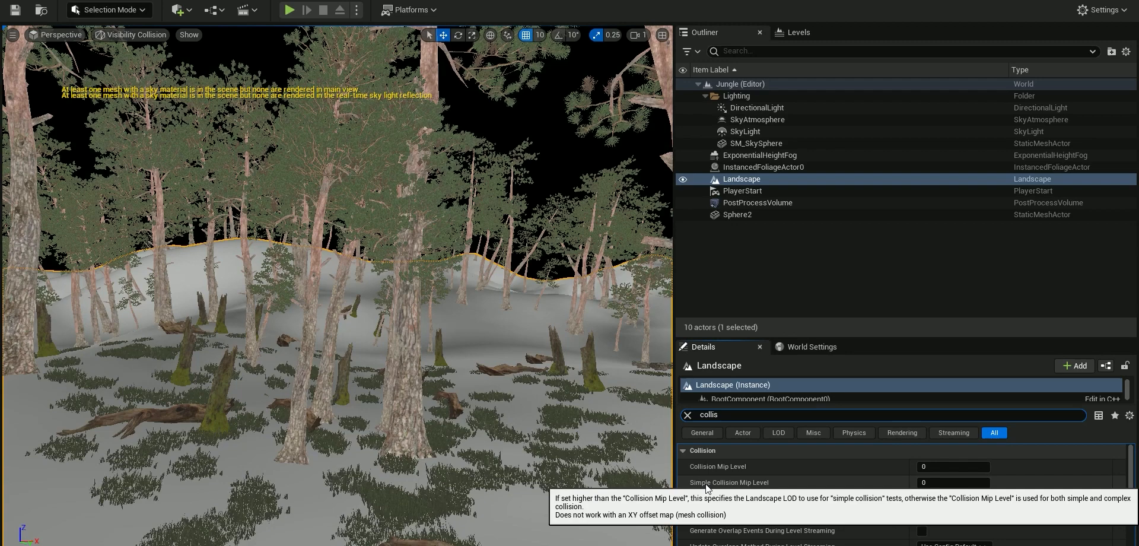
mouse_move(704, 469)
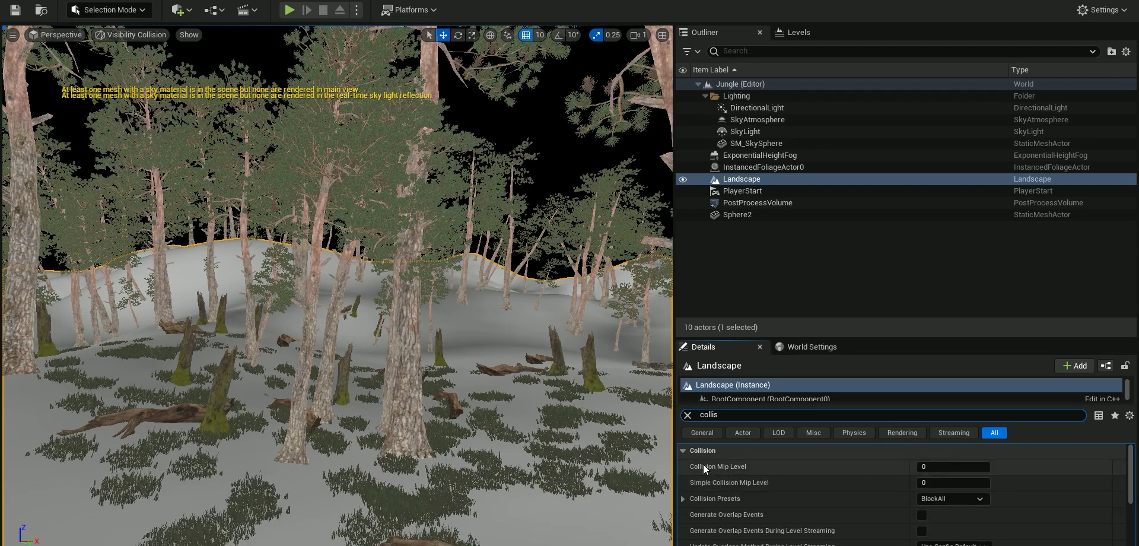
mouse_move(727, 475)
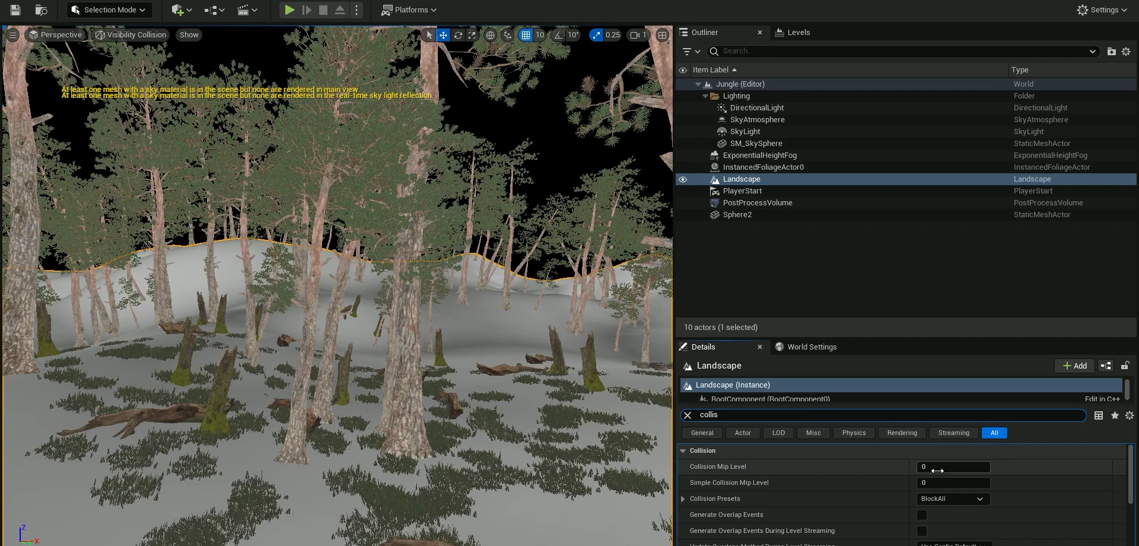
mouse_move(287, 10)
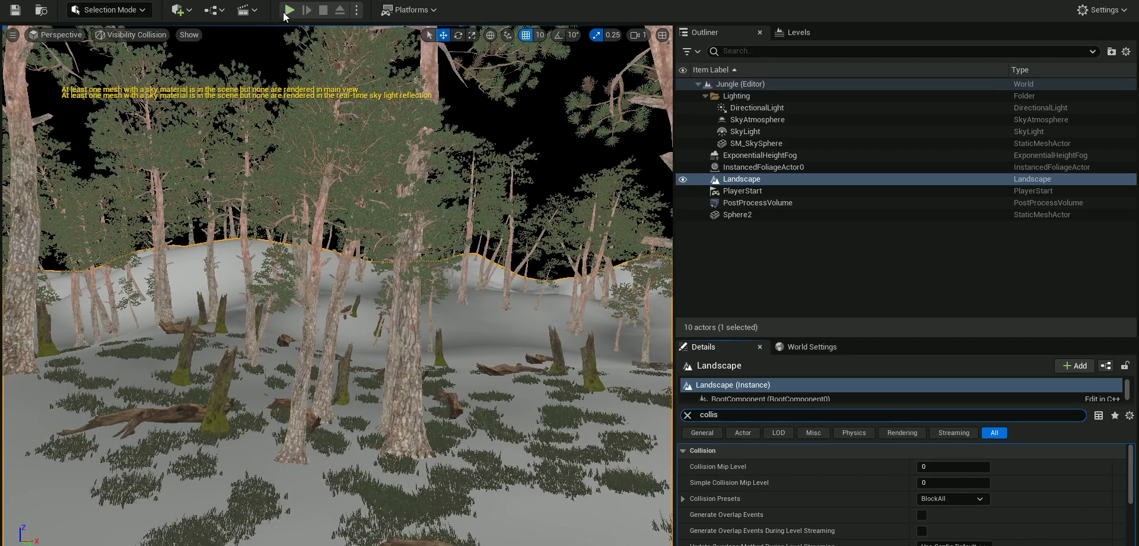
click(288, 9)
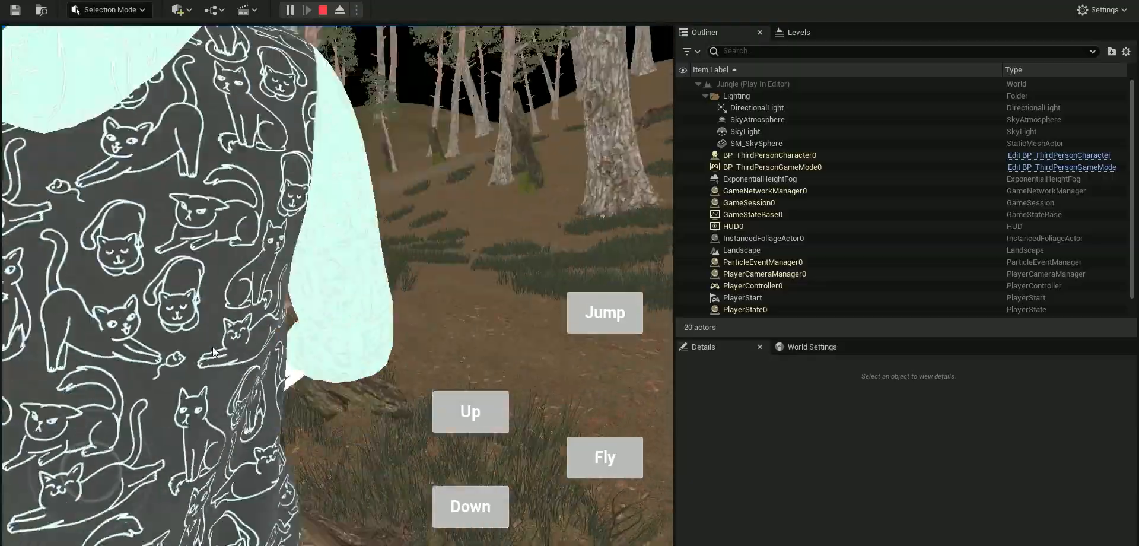
click(323, 11)
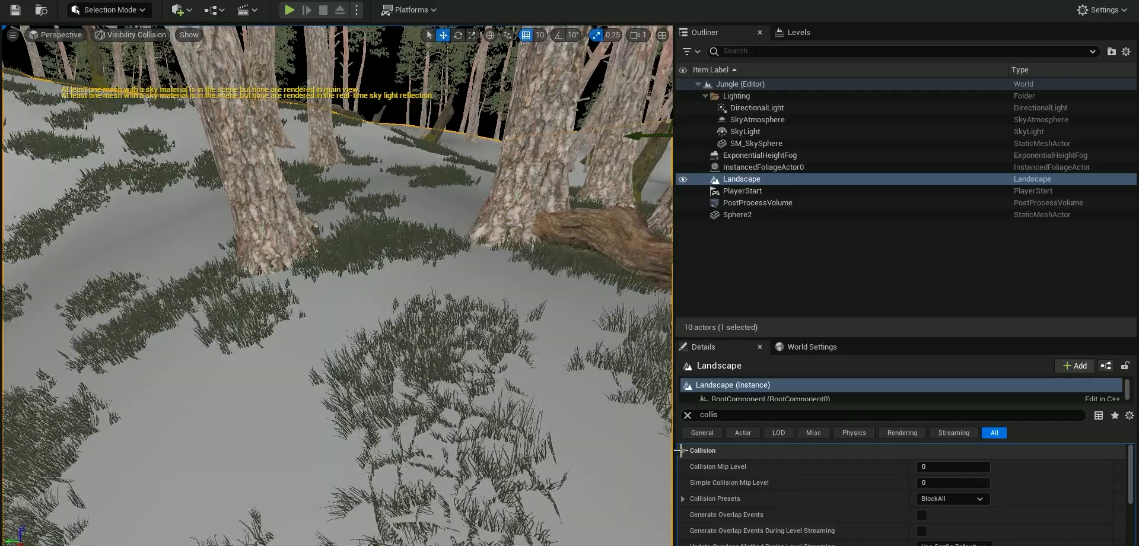
Set the Landscape's Collision Mip Level from 0 to 1 in Details
click(953, 467)
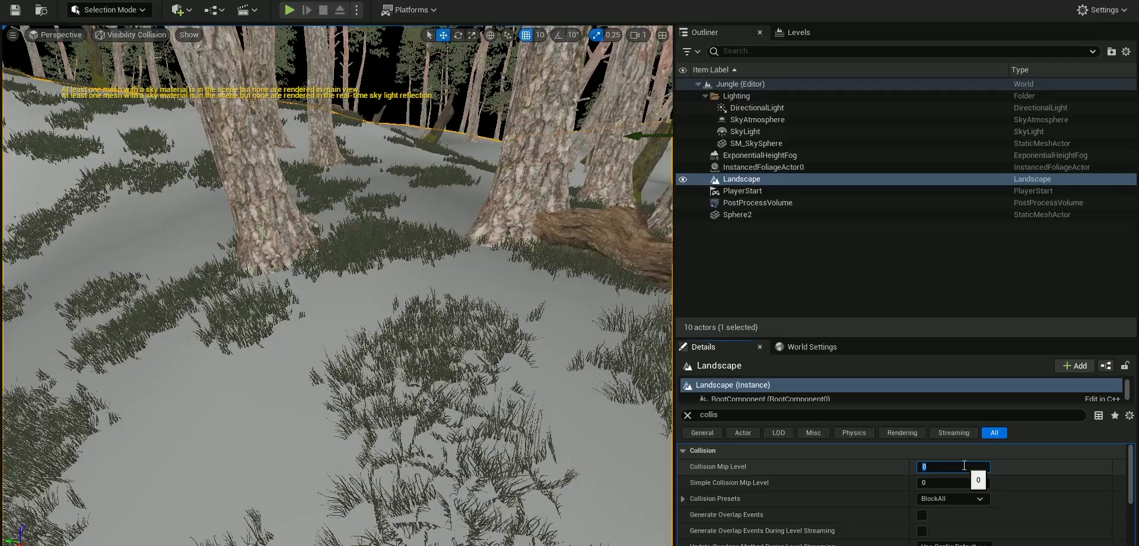
text(1)
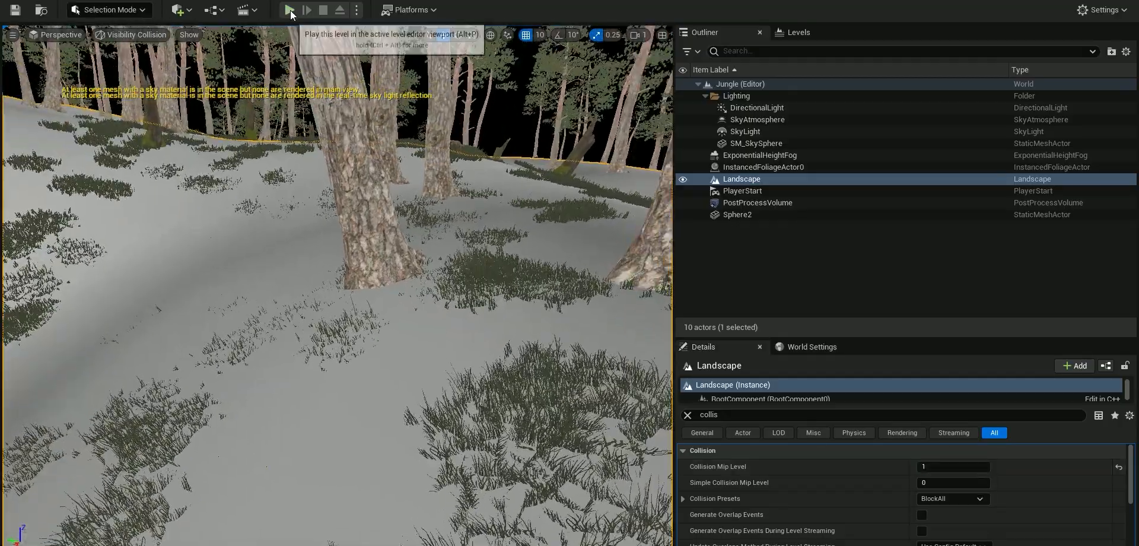
click(285, 11)
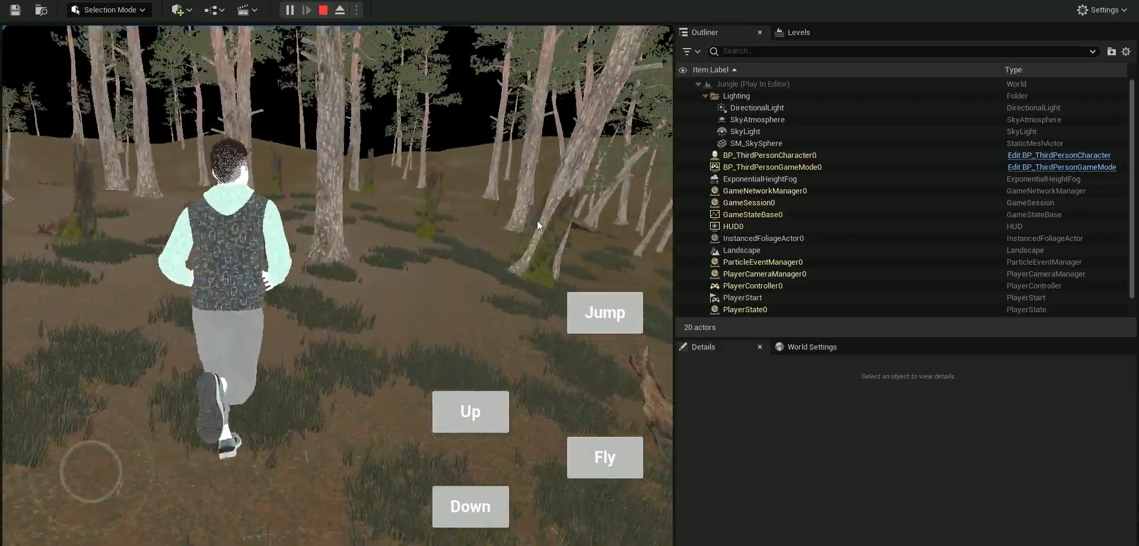
click(322, 9)
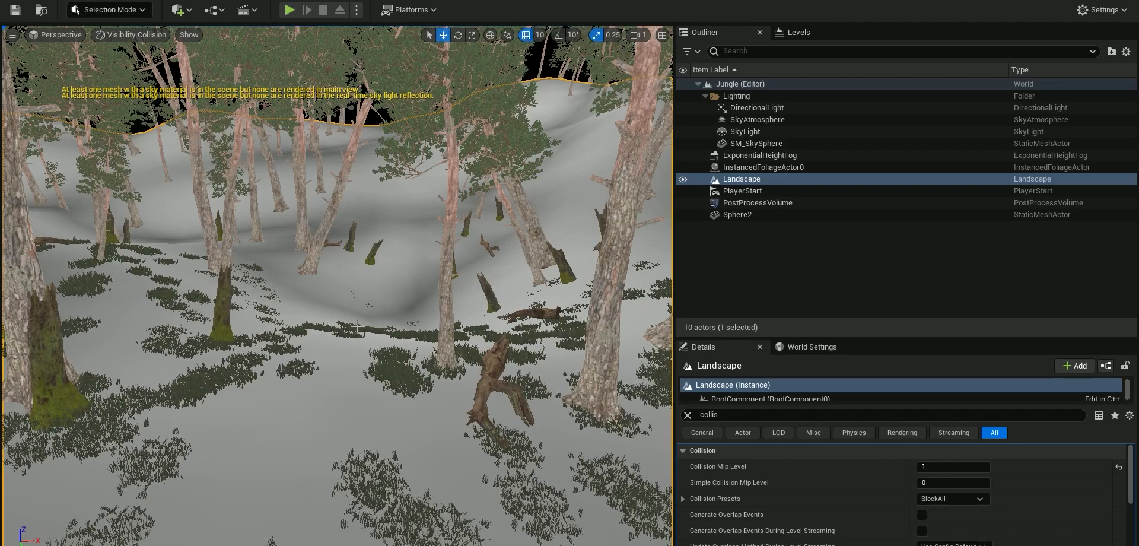
mouse_move(736, 490)
text(3)
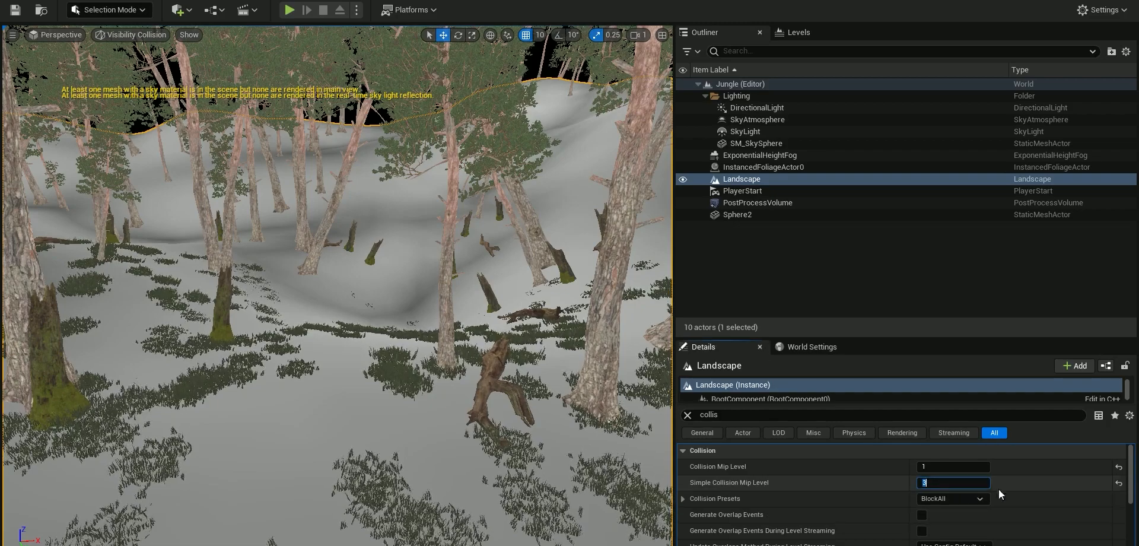
click(286, 10)
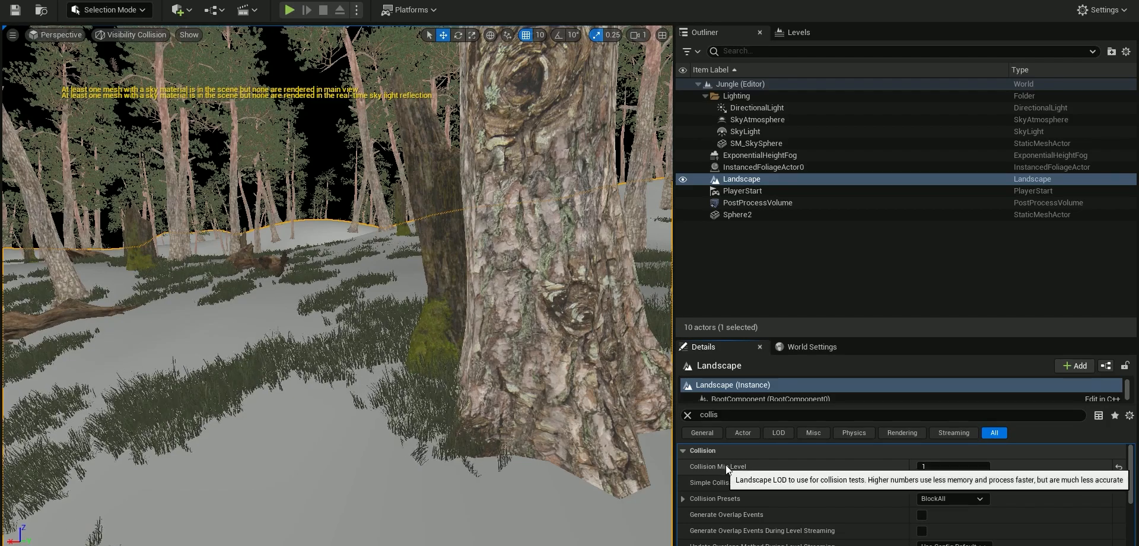
mouse_move(738, 474)
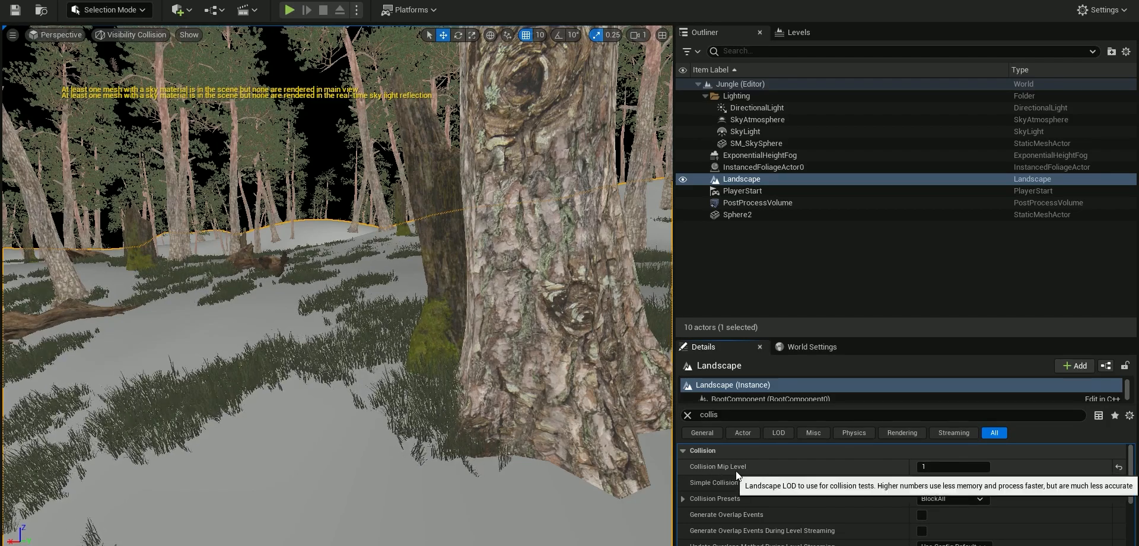